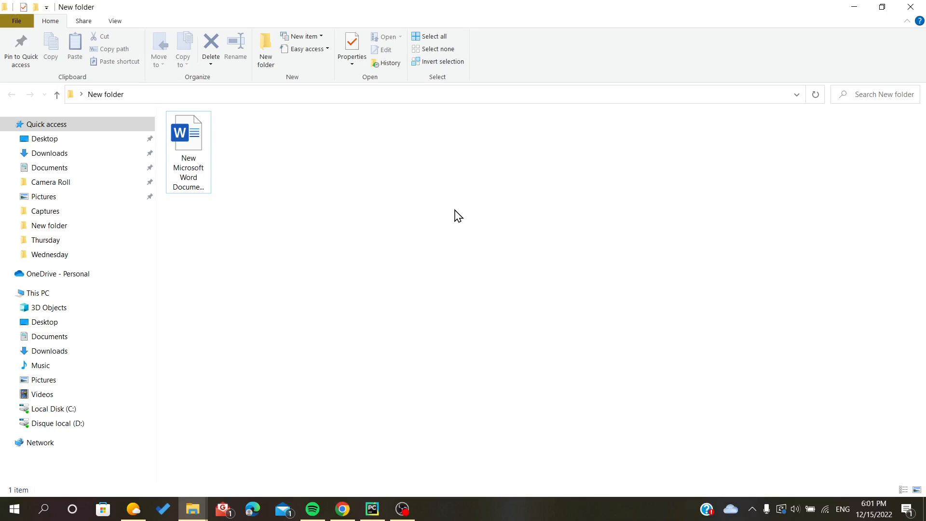
mouse_move(226, 166)
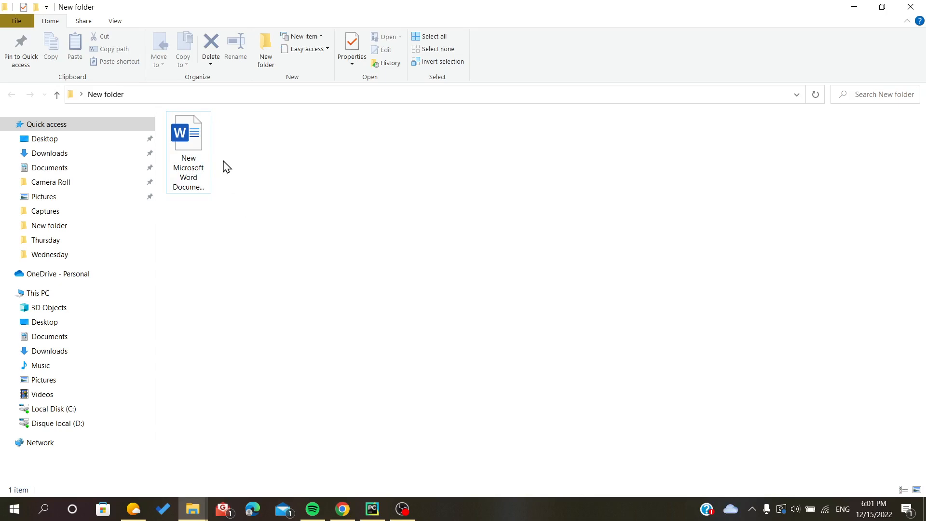
Open 'New Microsoft Word Document' from New folder in Word
double_click(187, 132)
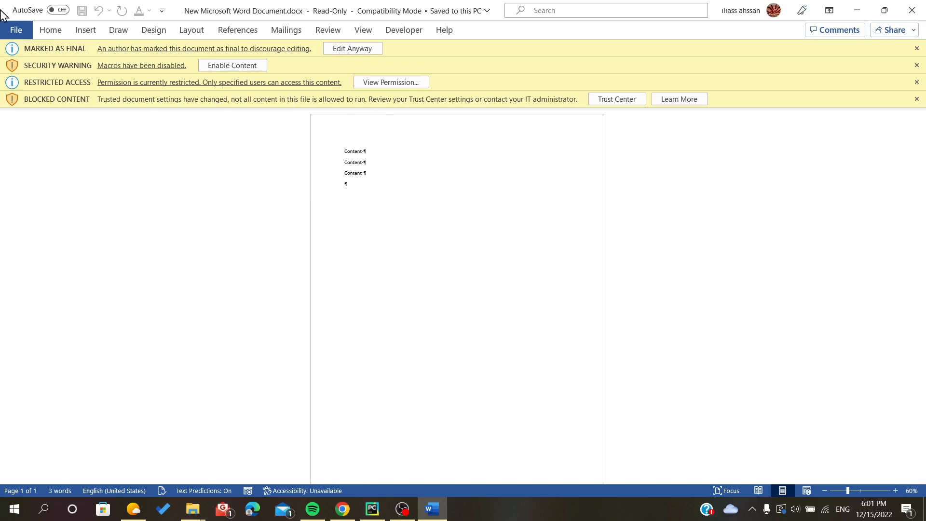
Enable the document's blocked macro content from File > Info
left_click(16, 29)
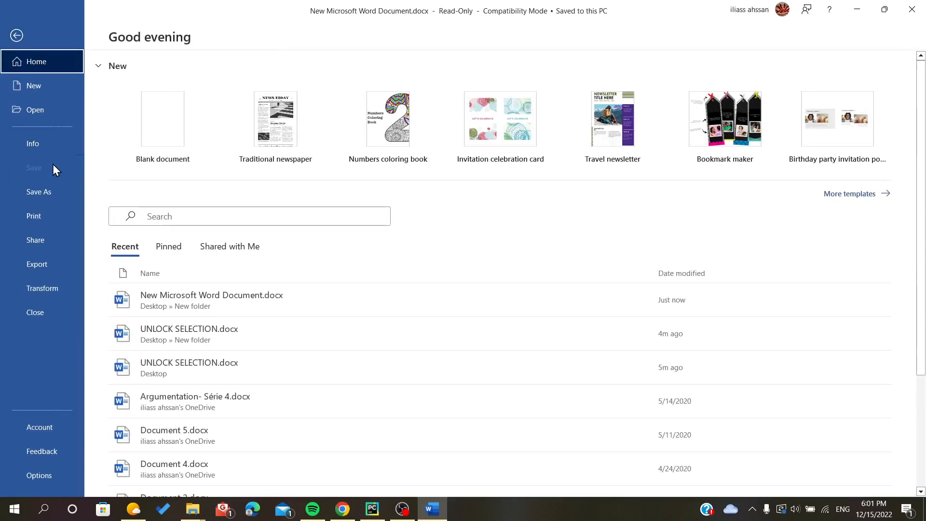
left_click(33, 143)
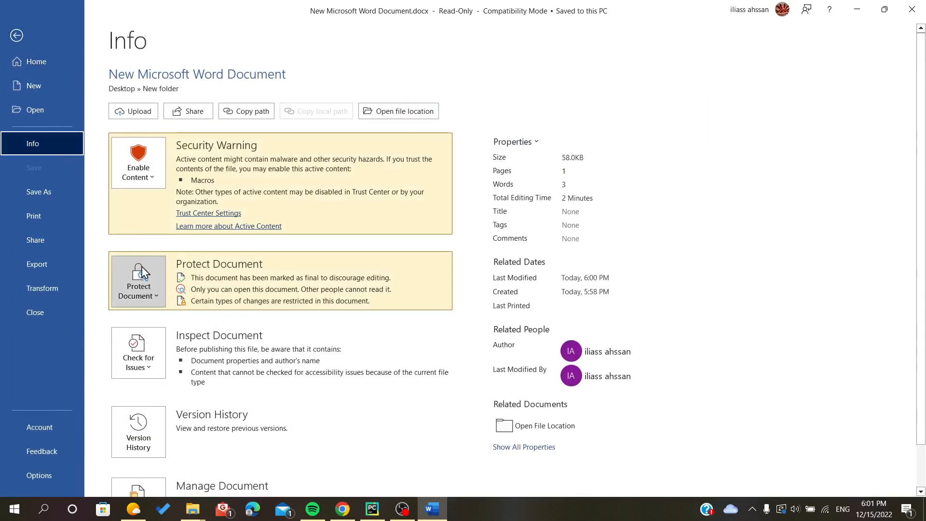
left_click(17, 35)
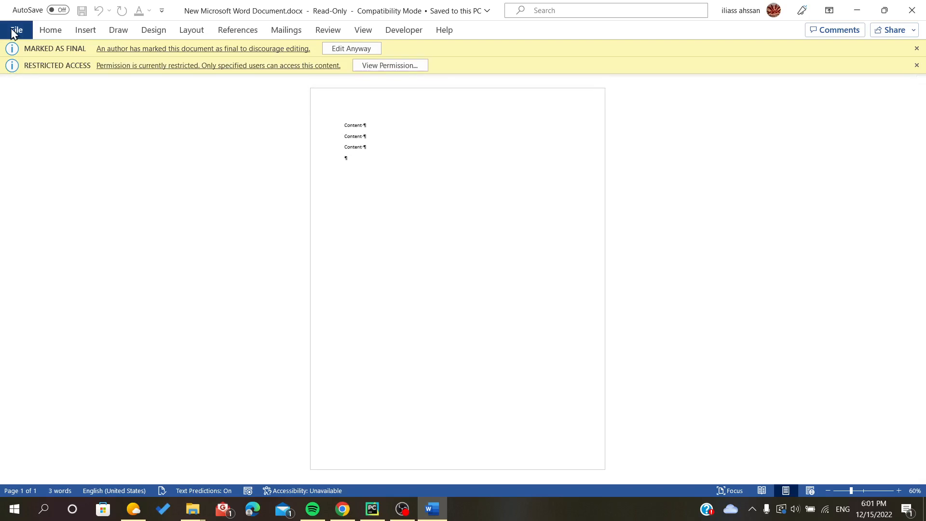
Turn off Mark as Final under Protect Document so the document is no longer read-only
left_click(14, 30)
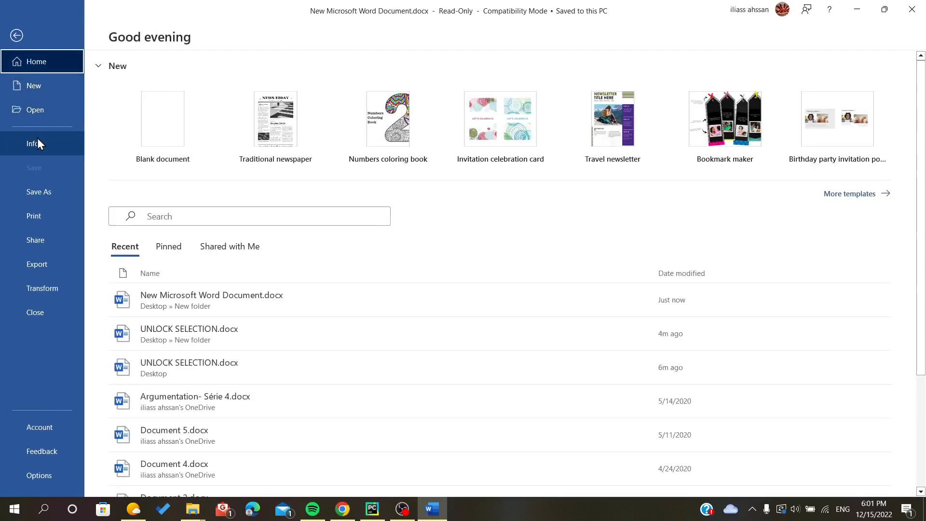
left_click(33, 142)
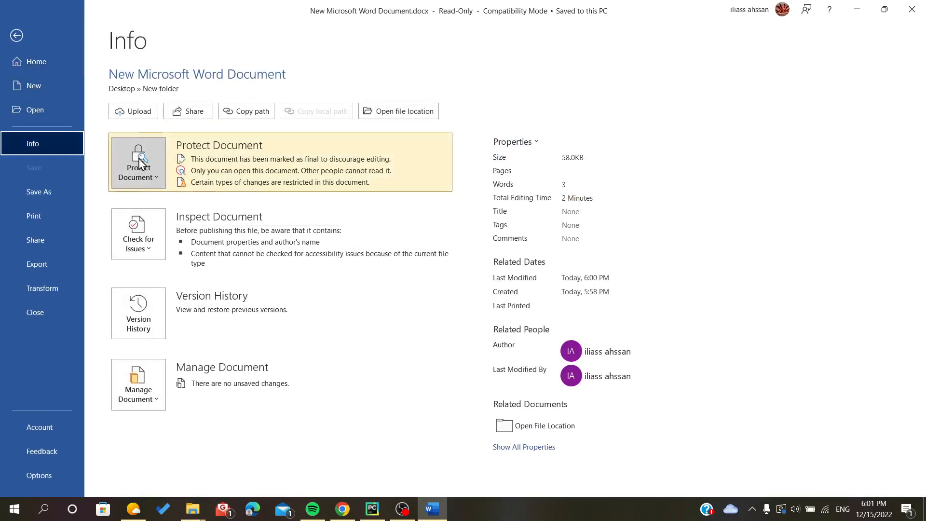
left_click(139, 162)
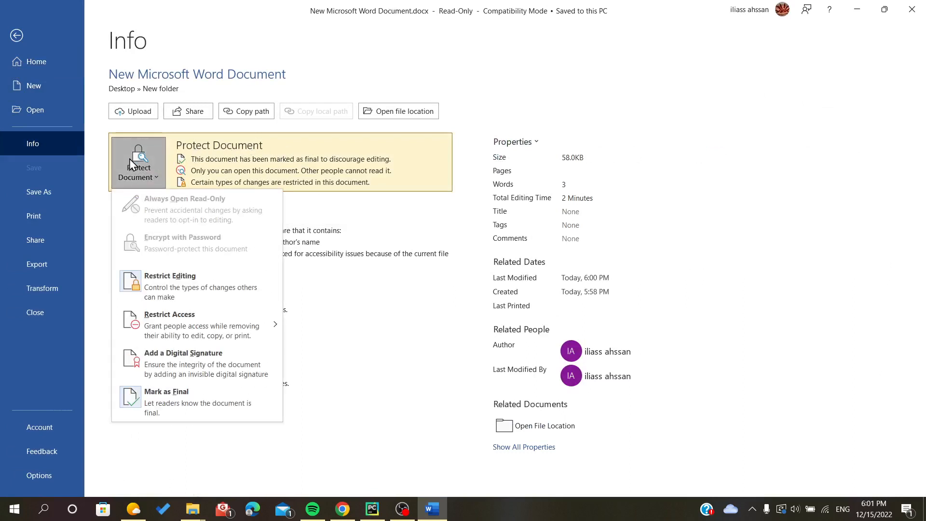
mouse_move(150, 407)
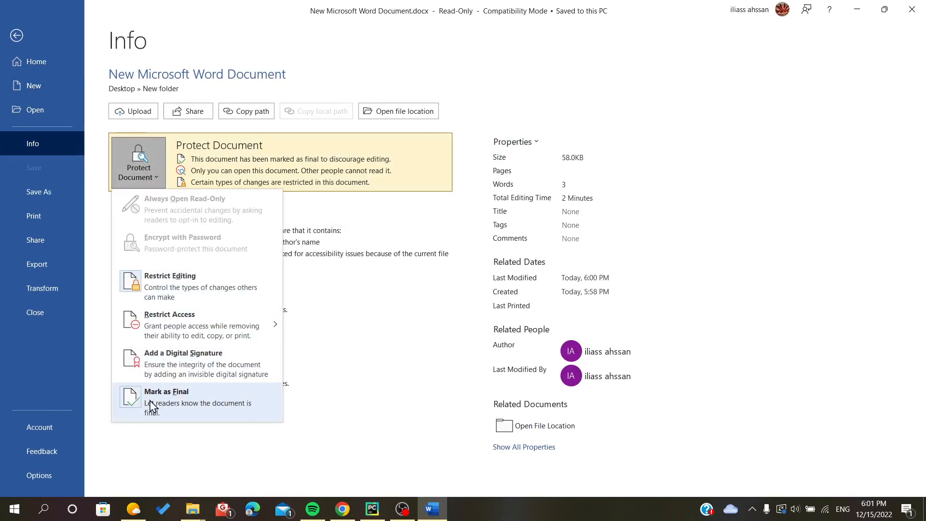
left_click(165, 397)
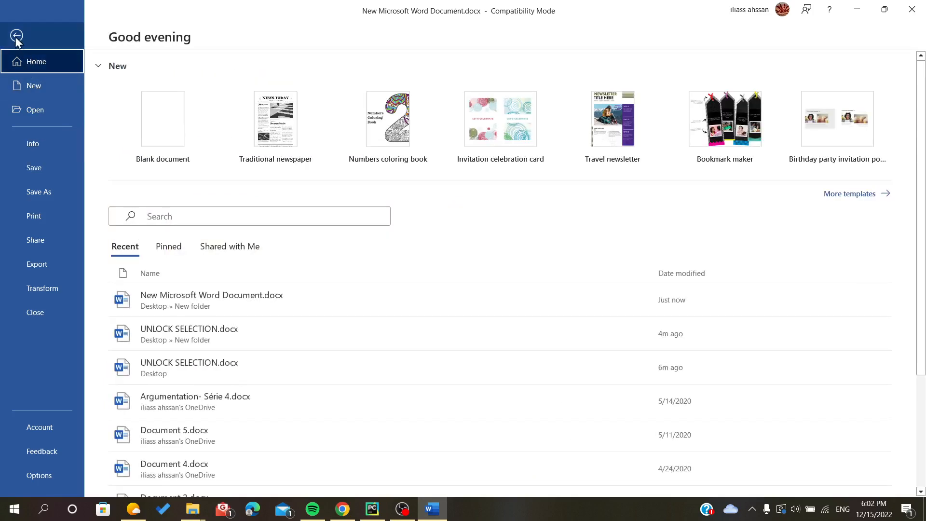
Leave Backstage view and return to the now-editable document
left_click(16, 35)
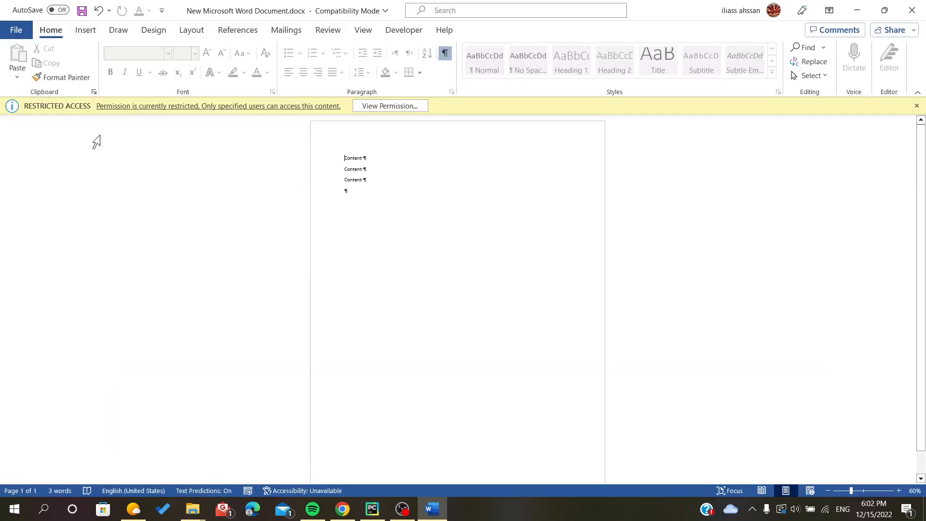
mouse_move(154, 160)
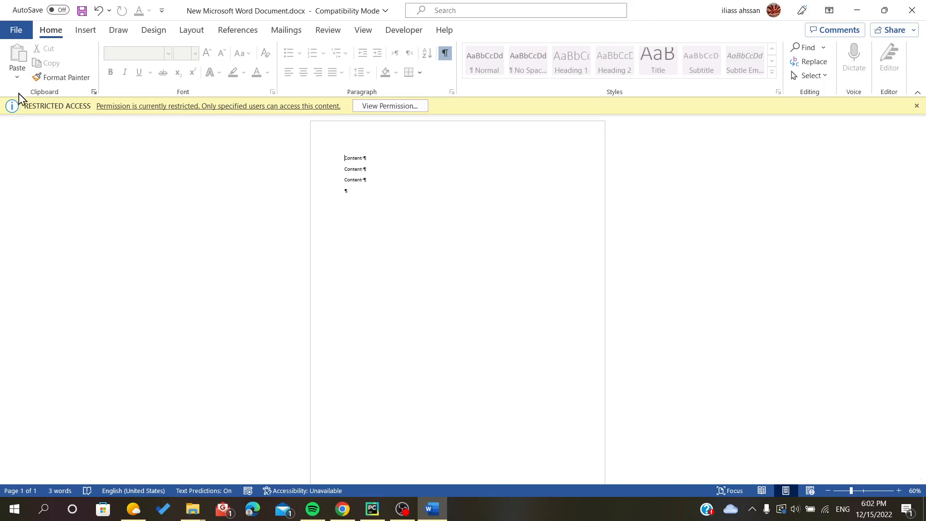
mouse_move(426, 160)
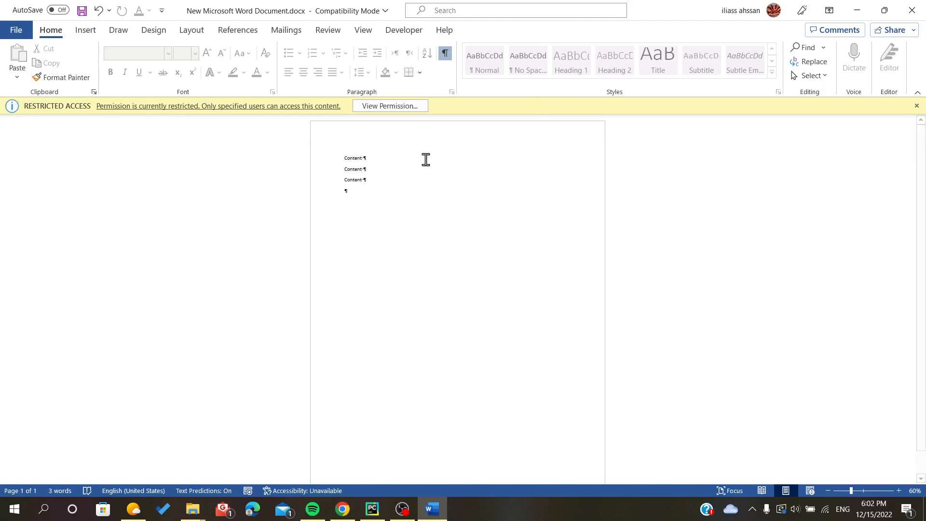
mouse_move(83, 130)
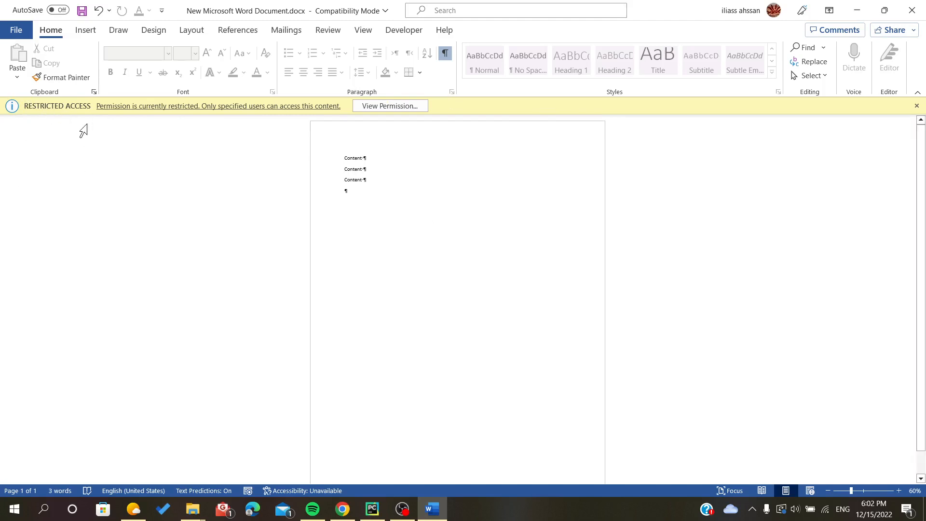
mouse_move(402, 205)
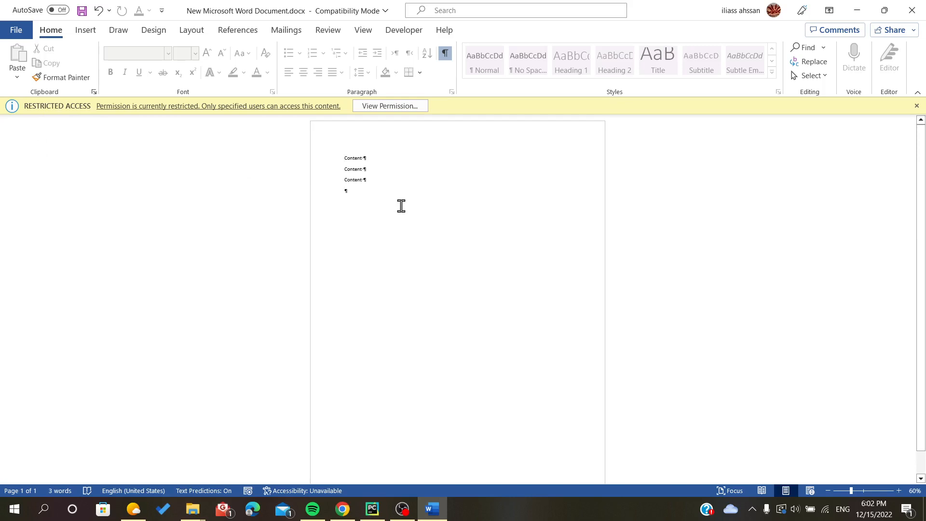
mouse_move(401, 31)
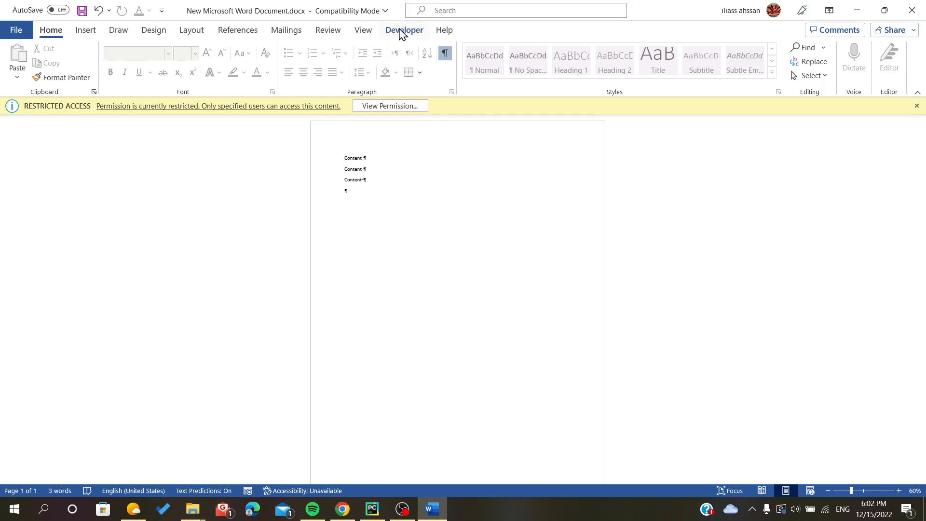
mouse_move(293, 30)
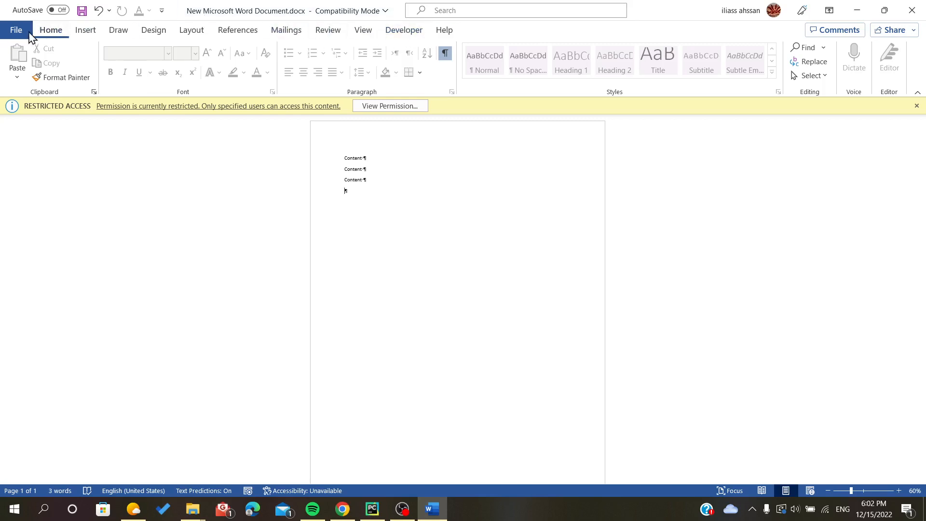
Go to Word Options > Customize Ribbon
left_click(15, 30)
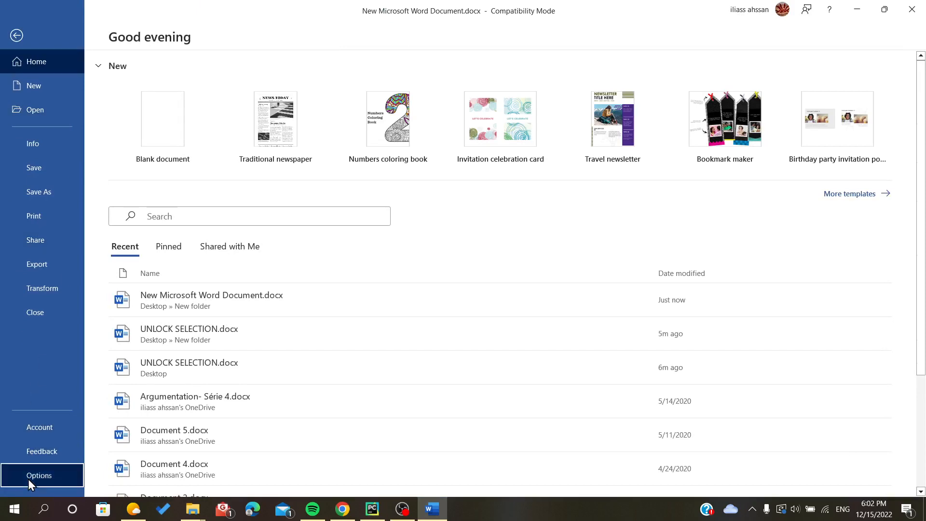
left_click(39, 475)
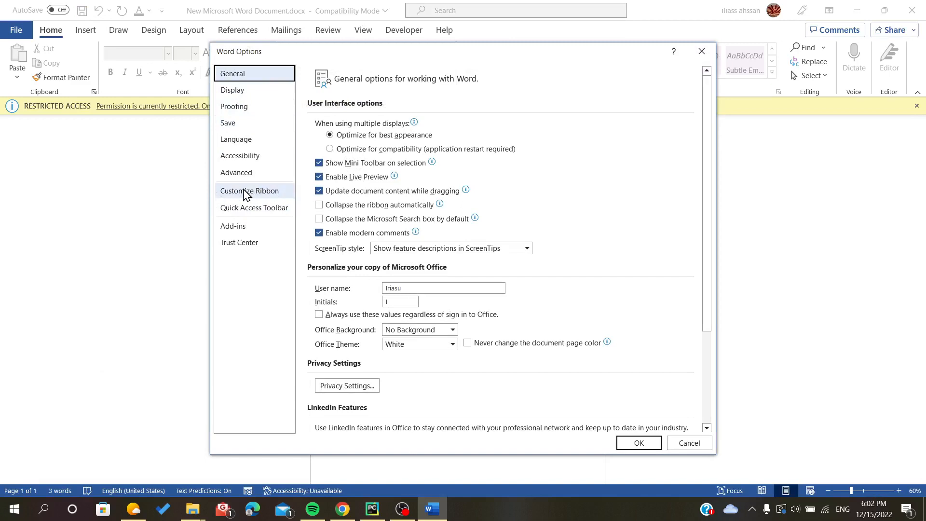
left_click(249, 190)
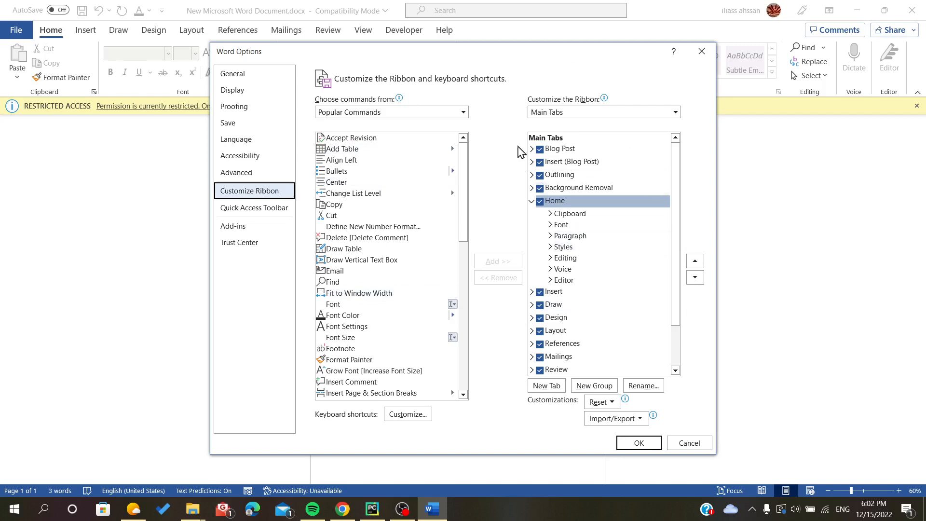
Tick Developer under Main Tabs and apply so the Developer tab appears in the ribbon
left_click(558, 175)
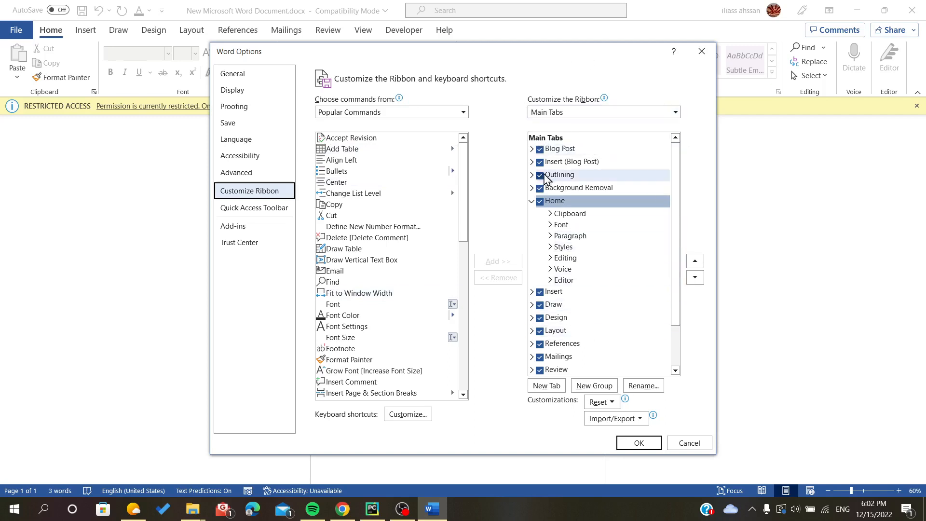
scroll("down", 3)
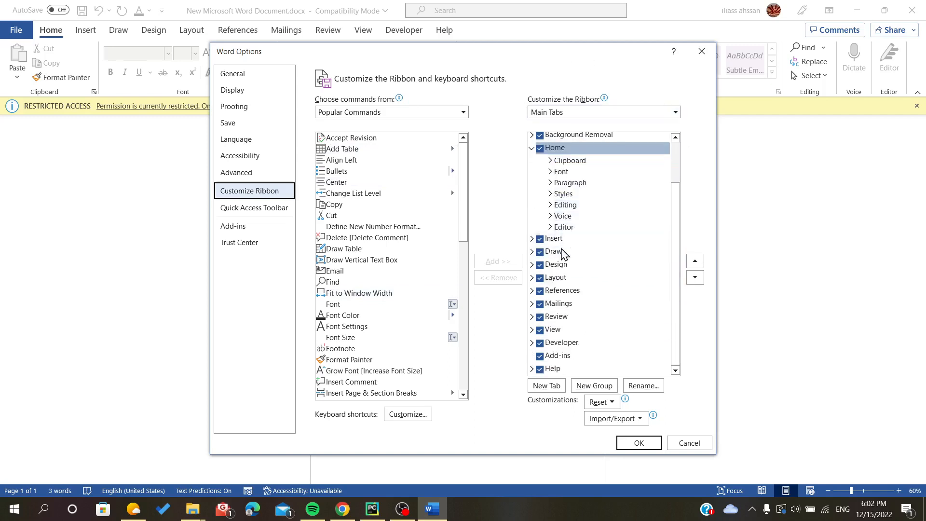
left_click(538, 343)
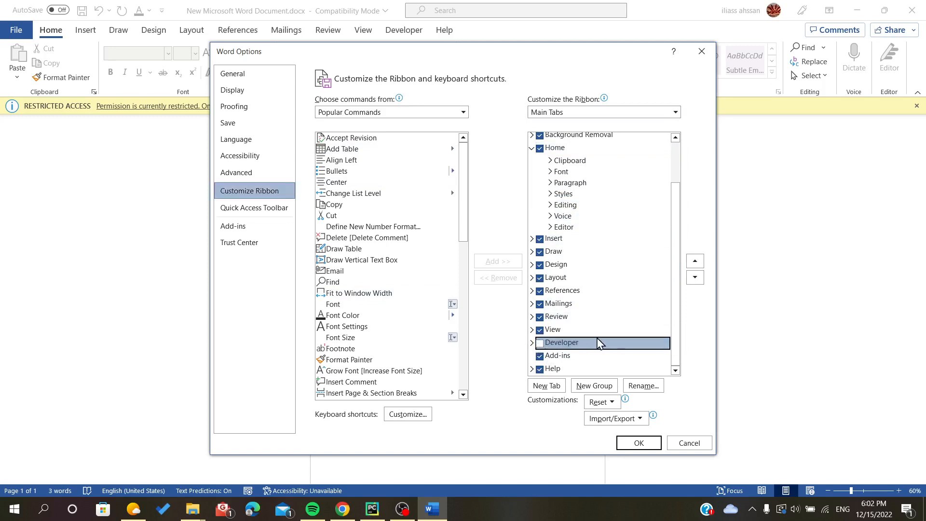
left_click(541, 343)
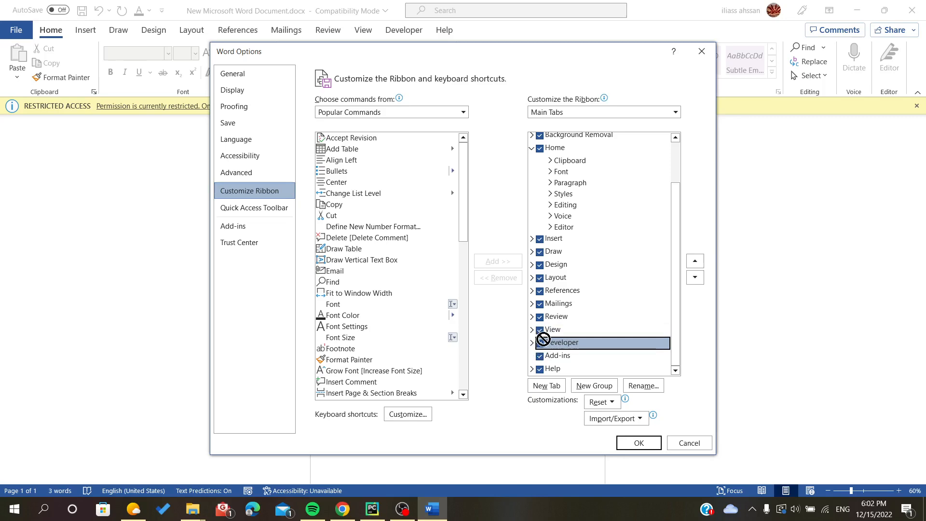
left_click(539, 342)
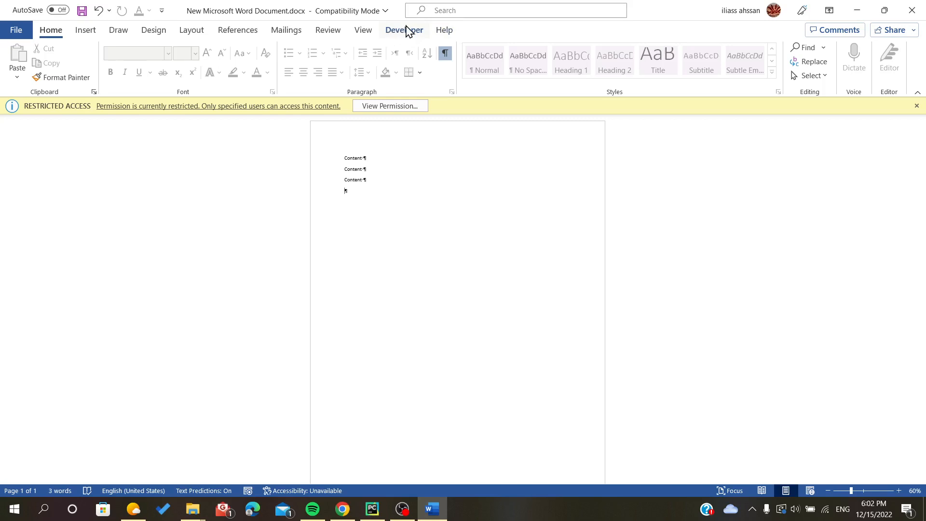
From the Developer tab, show the Restrict Editing pane and stop protection
left_click(403, 30)
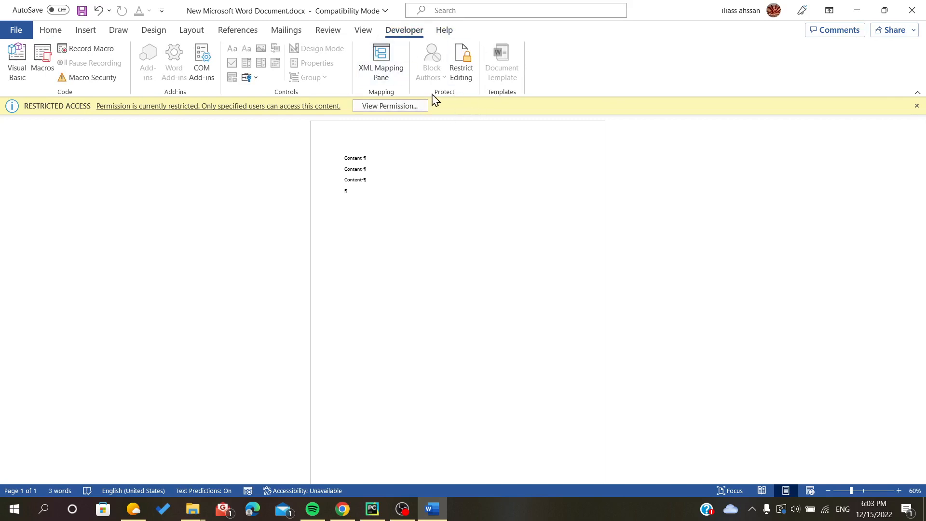
left_click(461, 58)
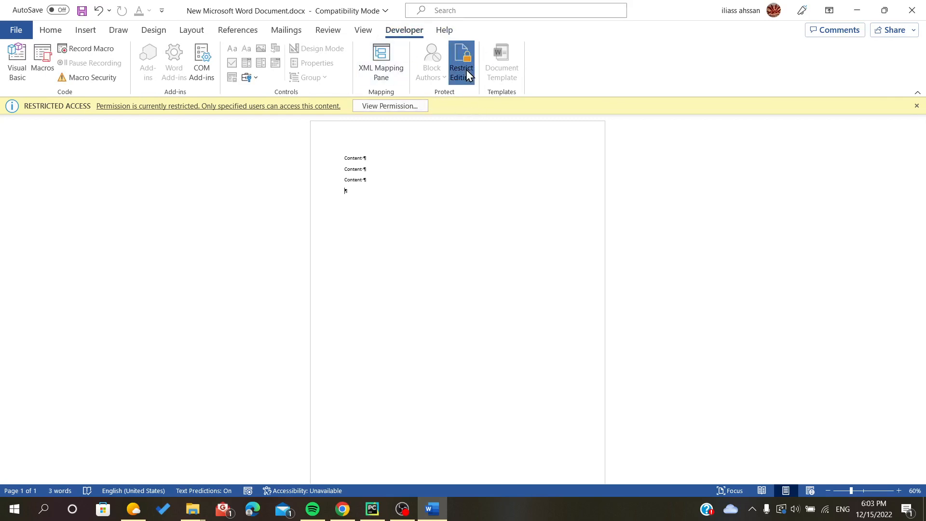
left_click(461, 58)
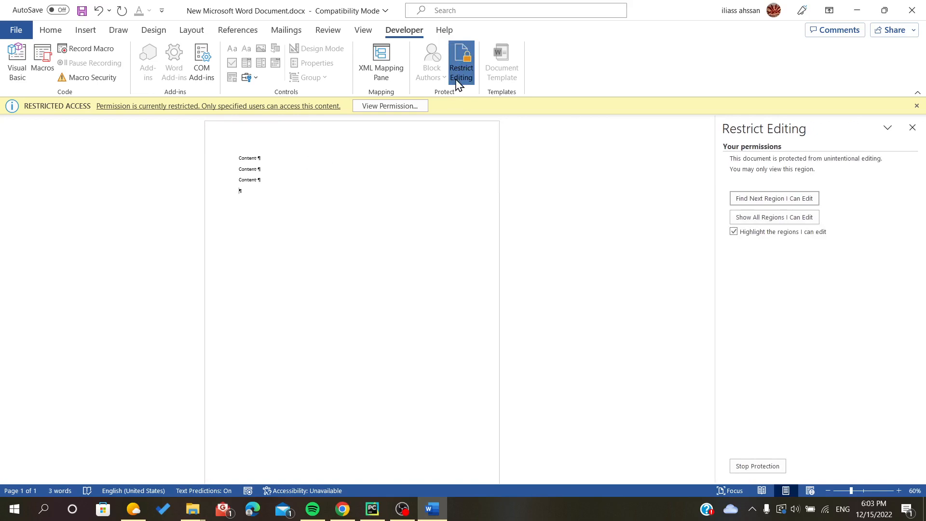
mouse_move(461, 63)
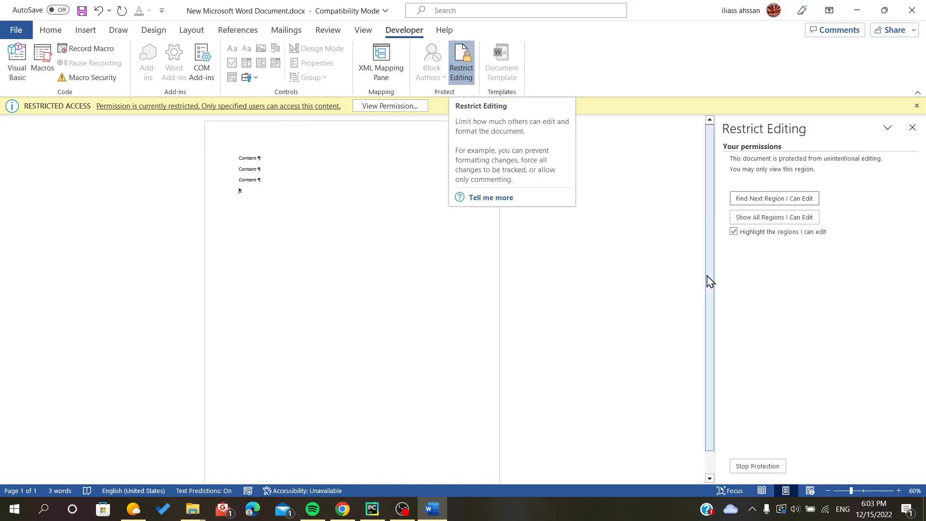
mouse_move(793, 456)
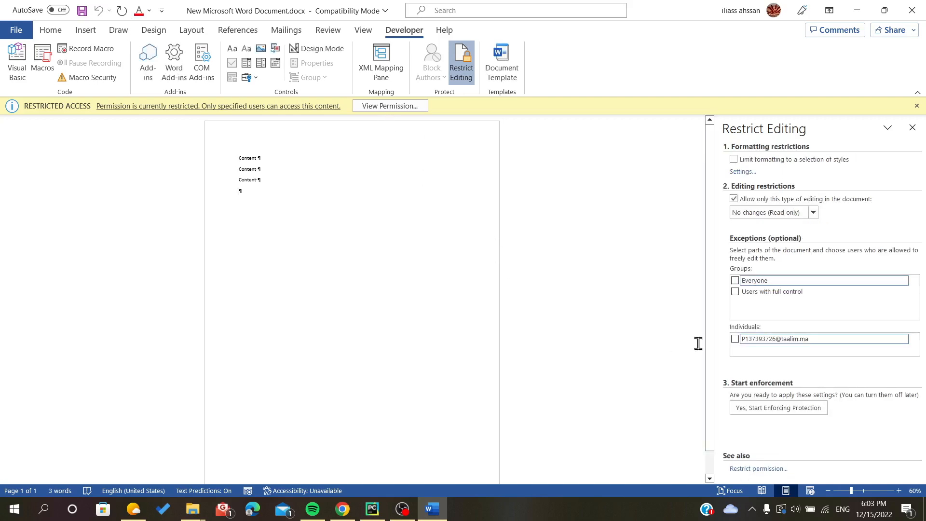
Close the pane, review View Permission, then reopen Restrict Editing with the document unprotected
left_click(913, 127)
type("Lkjd")
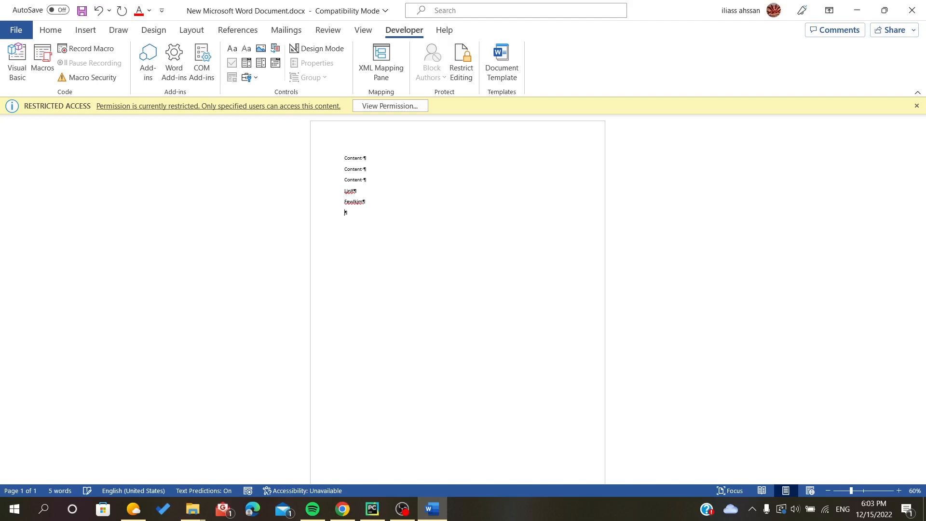
left_click(390, 106)
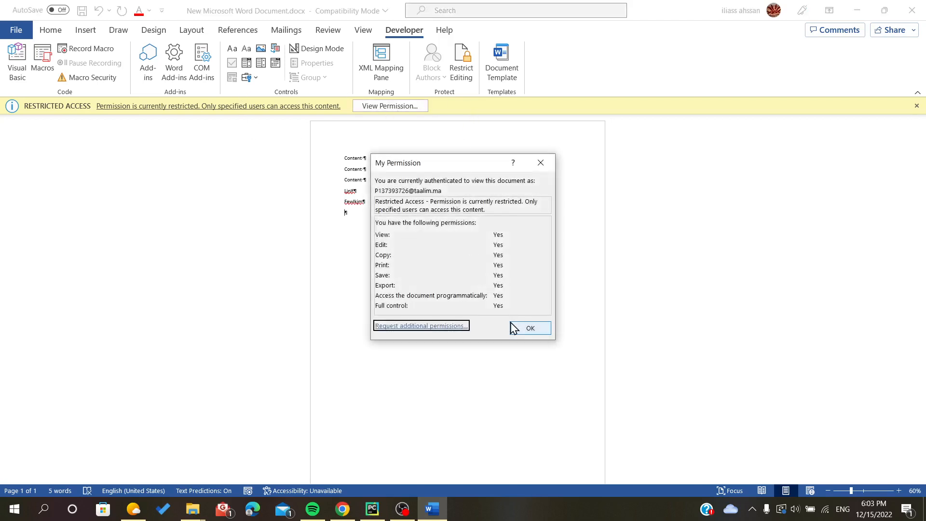
left_click(531, 328)
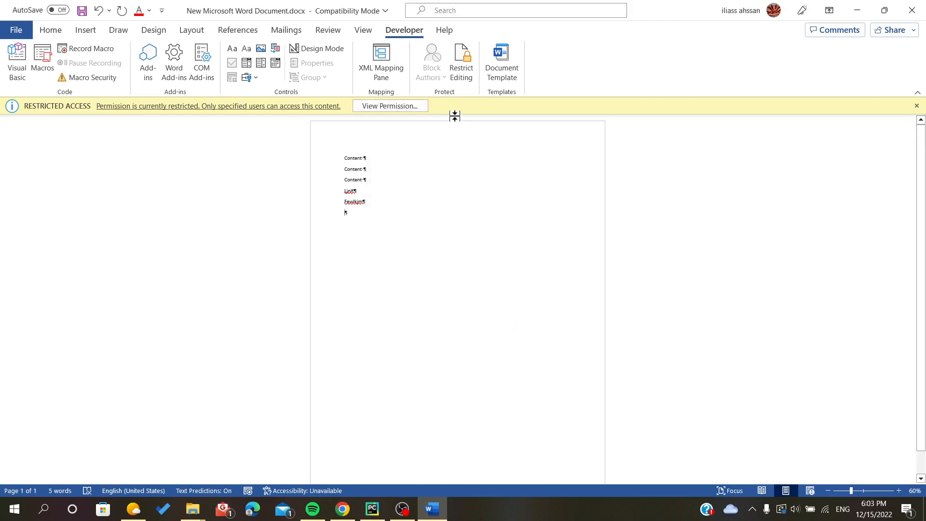
left_click(461, 58)
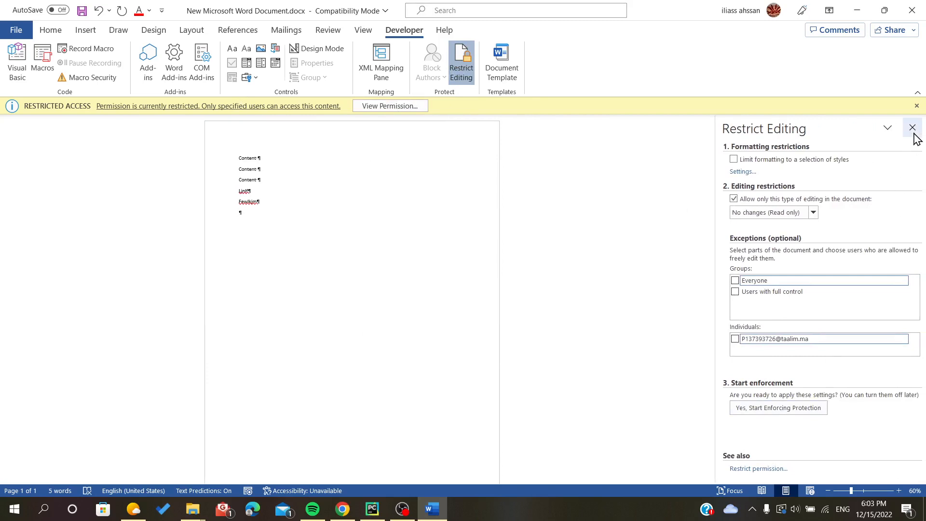